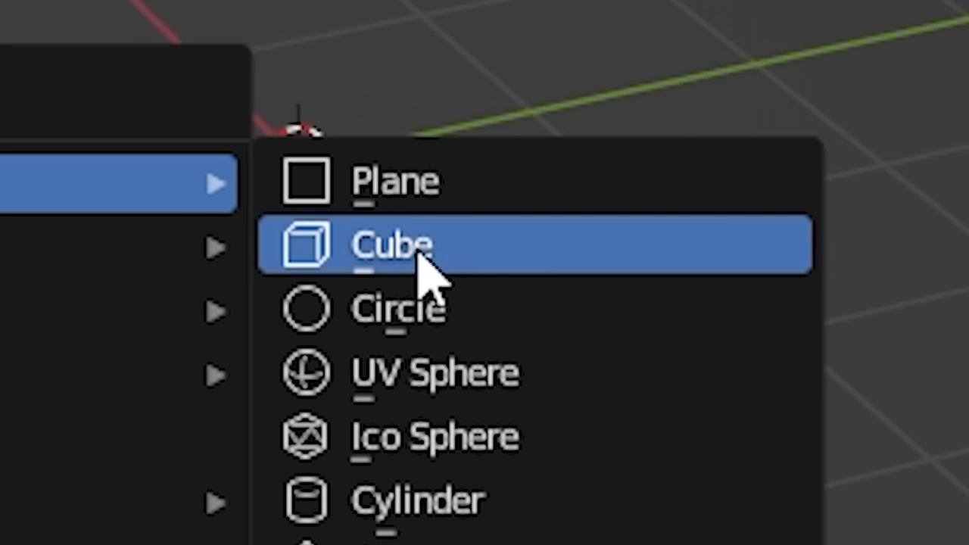
Add a cube mesh to the scene from the Add > Mesh menu.
click(394, 244)
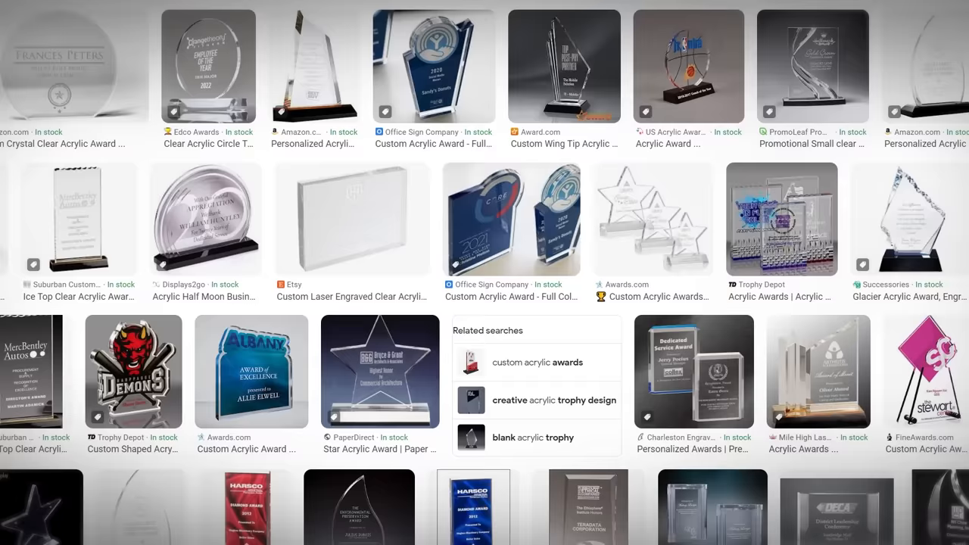
Scroll down through the clear acrylic award image results for reference.
scroll(down, 3)
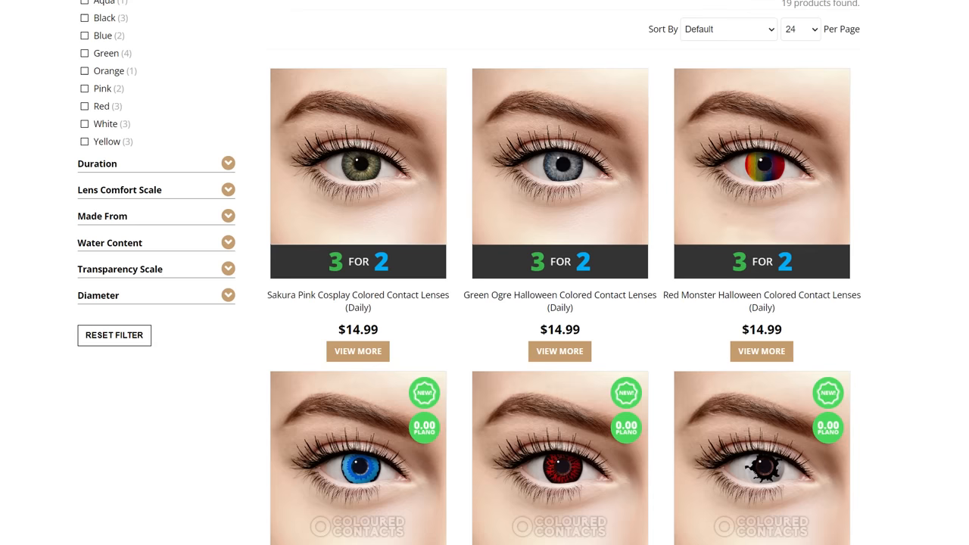
Scroll down the lens thumbnails to the Halloween red and black eye designs.
scroll(down, 3)
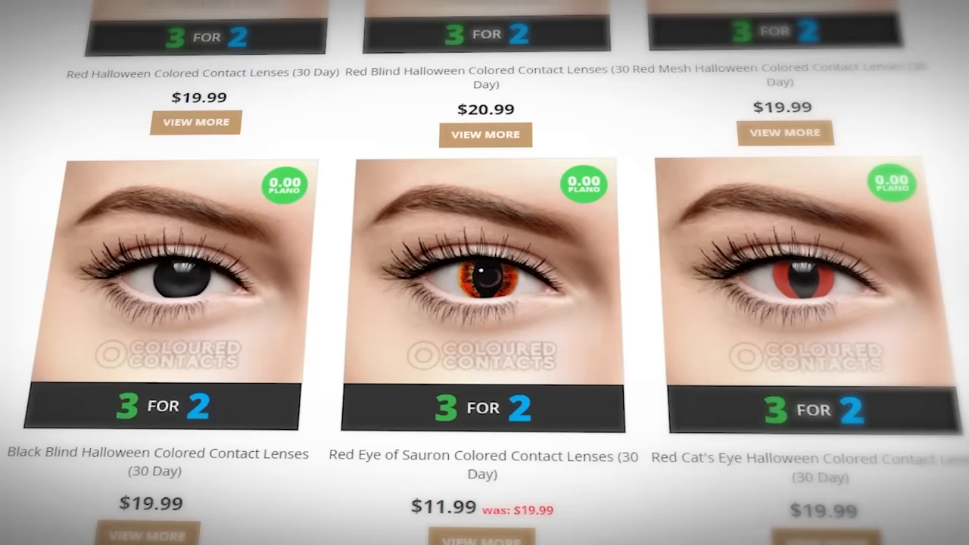